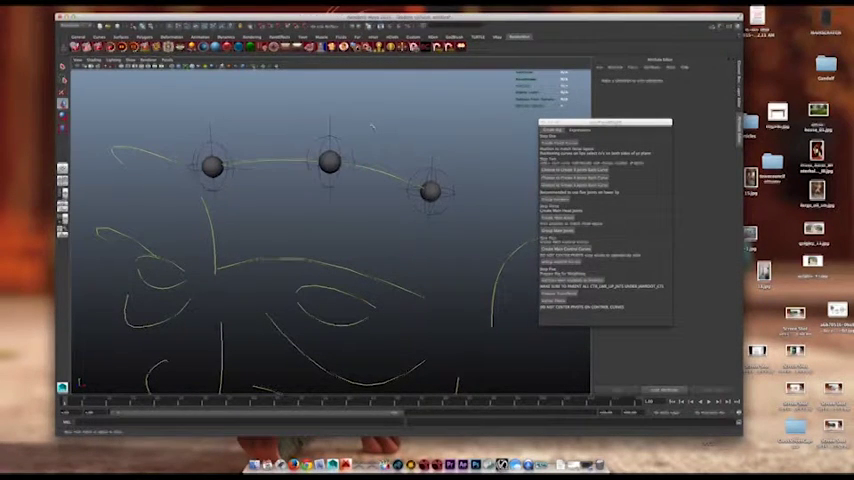
Step: Select the middle sphere control over the brow curve to show its transform attributes
click(330, 162)
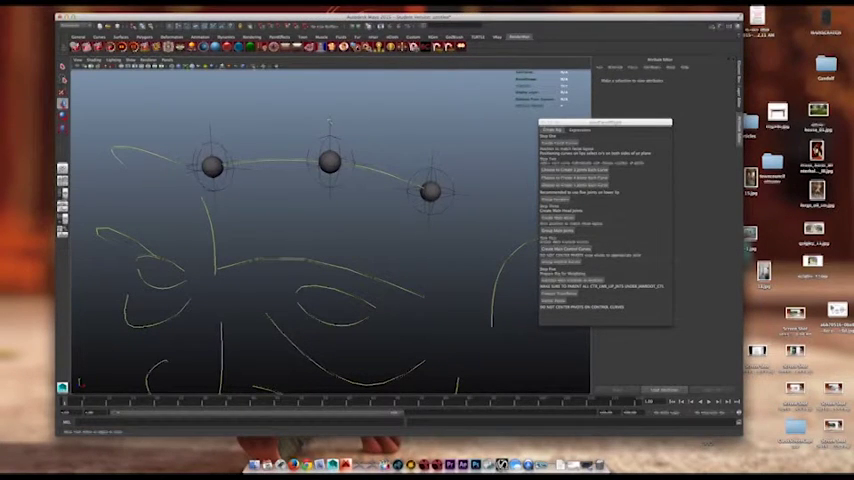
click(330, 163)
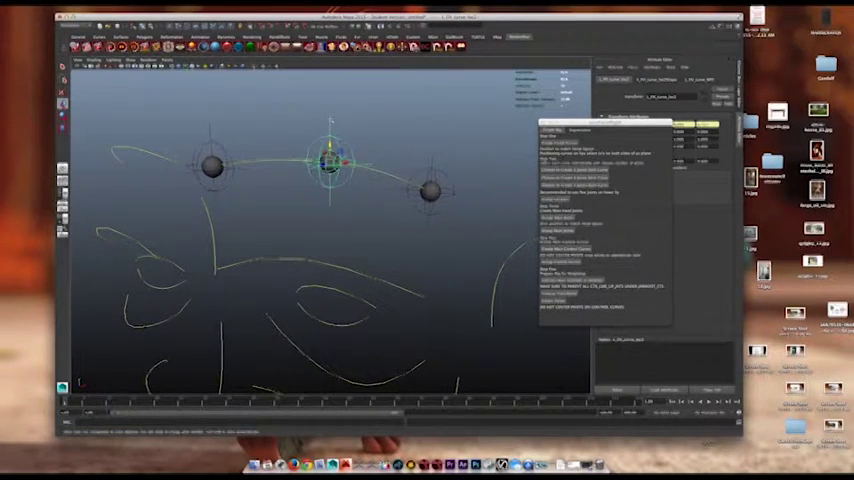